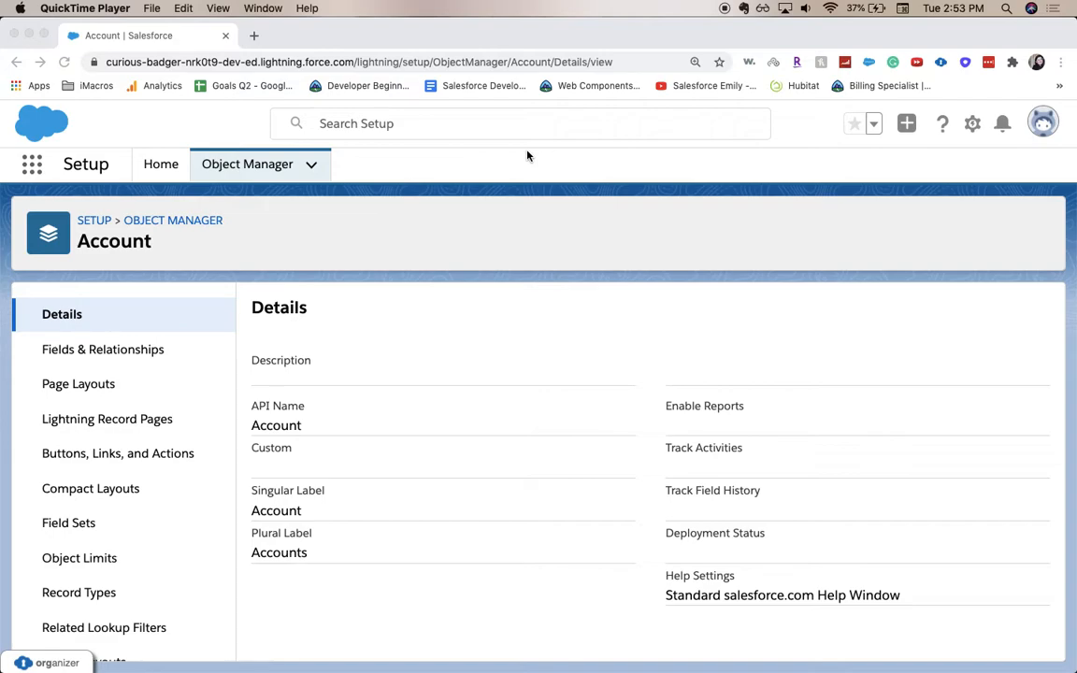
{"action": "mouse_move", "coordinate": [624, 356]}
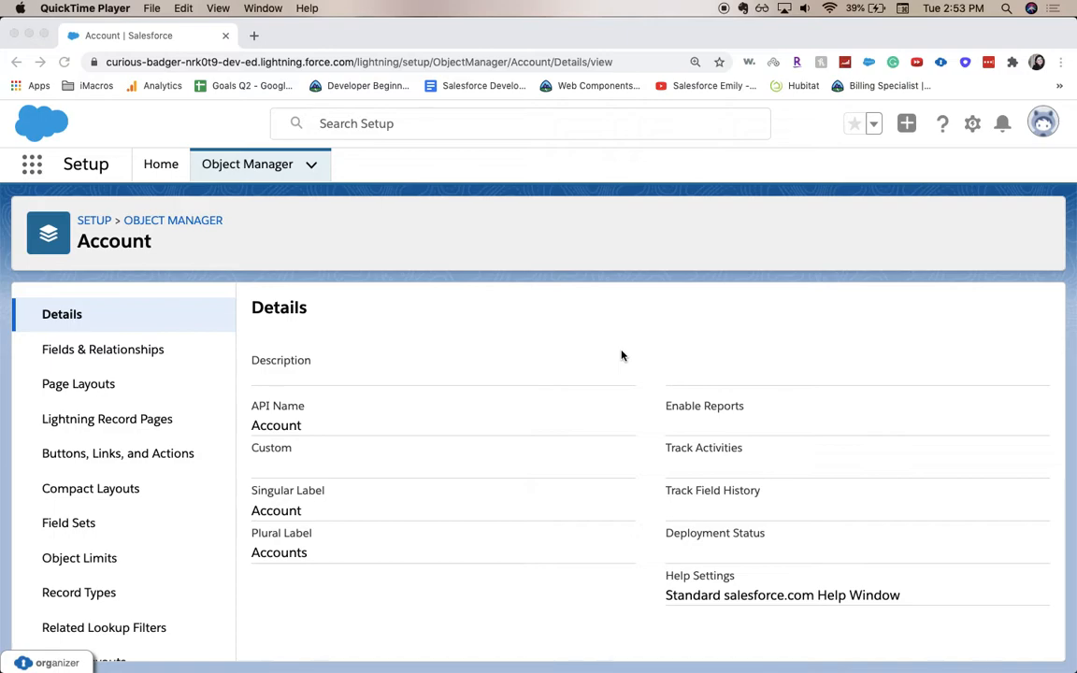
{"action": "mouse_move", "coordinate": [183, 366]}
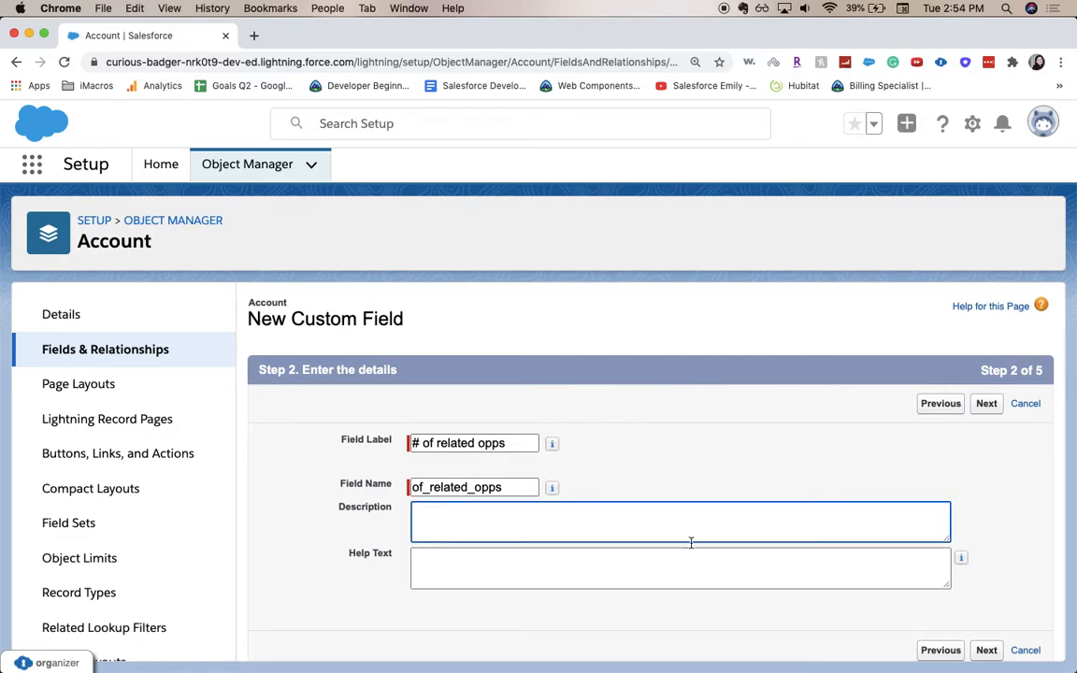
{"action": "left_click", "coordinate": [986, 403]}
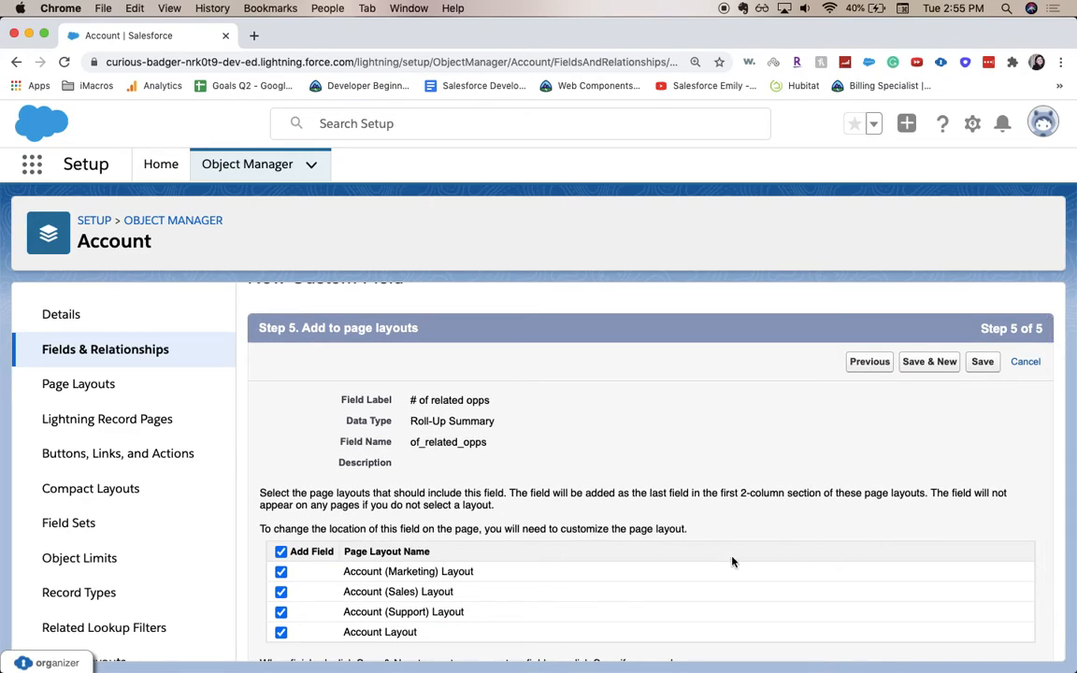
Step: Keep '# of related opps' on all four Account page layouts and save the field
{"action": "scroll", "scroll_direction": "down", "scroll_amount": 3}
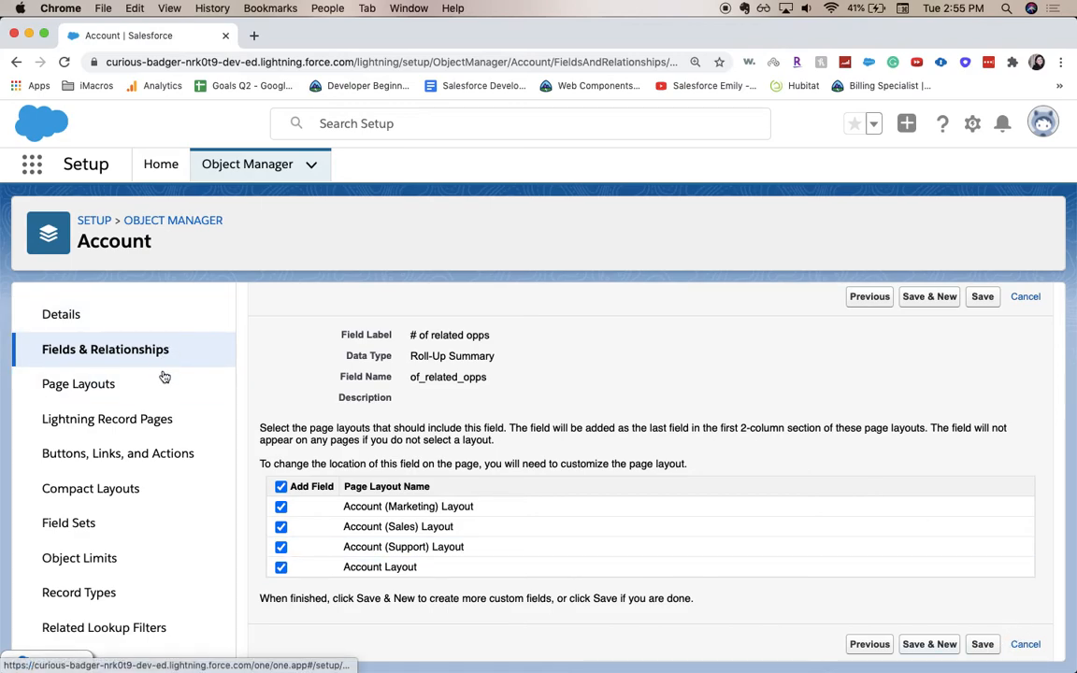
{"action": "left_click", "coordinate": [981, 296]}
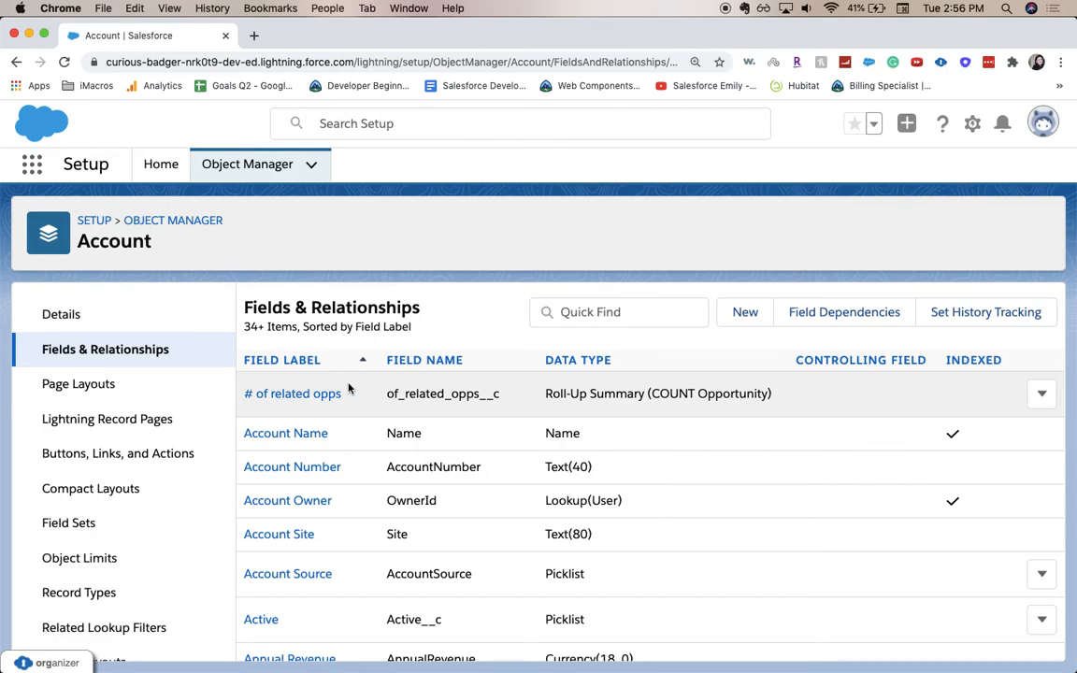